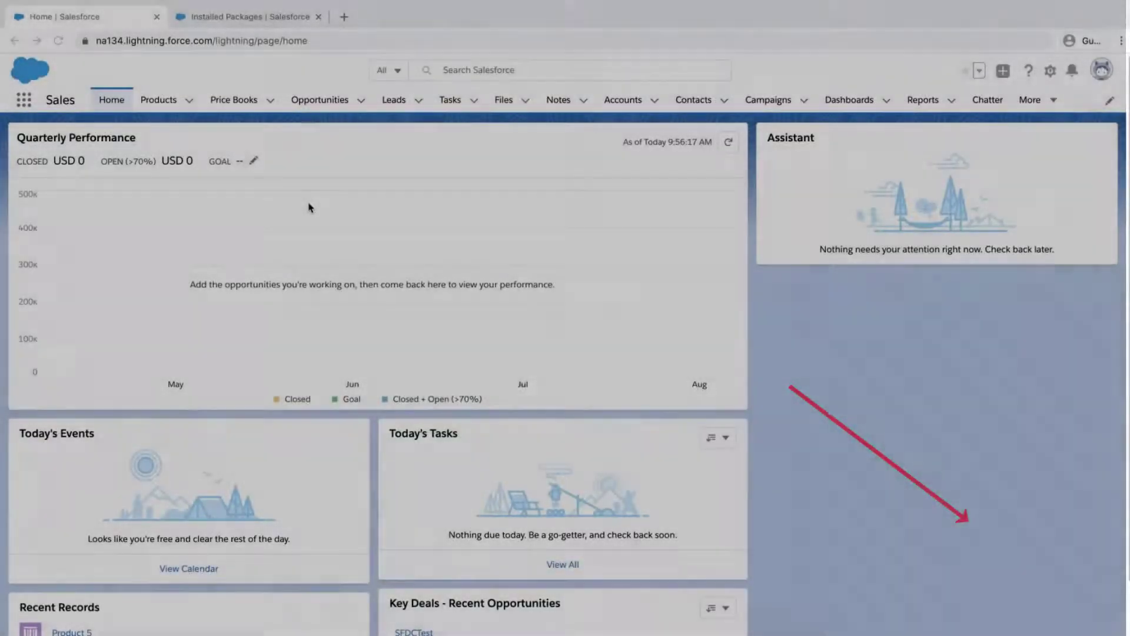
Go to Setup to reach the Installed Packages list showing Usage Package 1.1
left_click(248, 16)
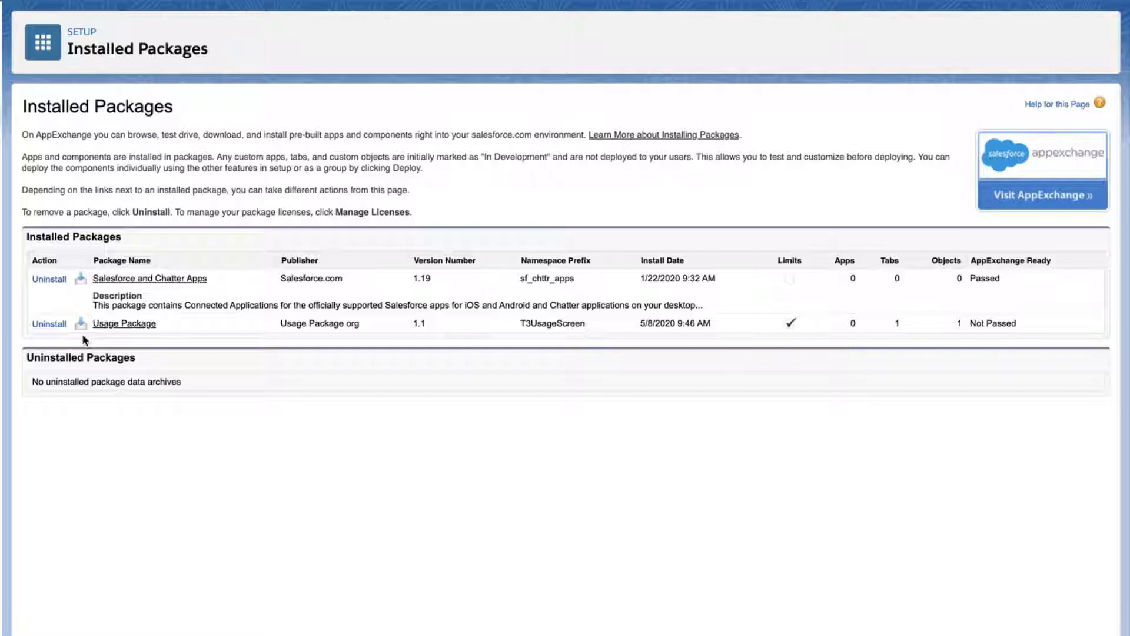
mouse_move(81, 322)
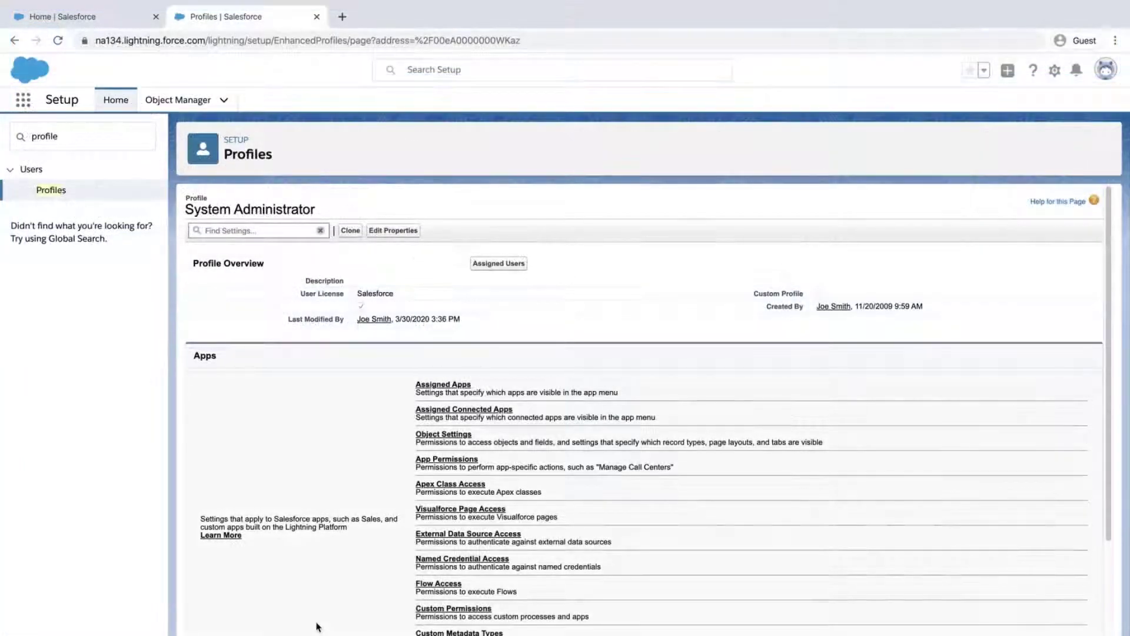
Reach the System Permissions of the System Administrator profile
scroll("down", 3)
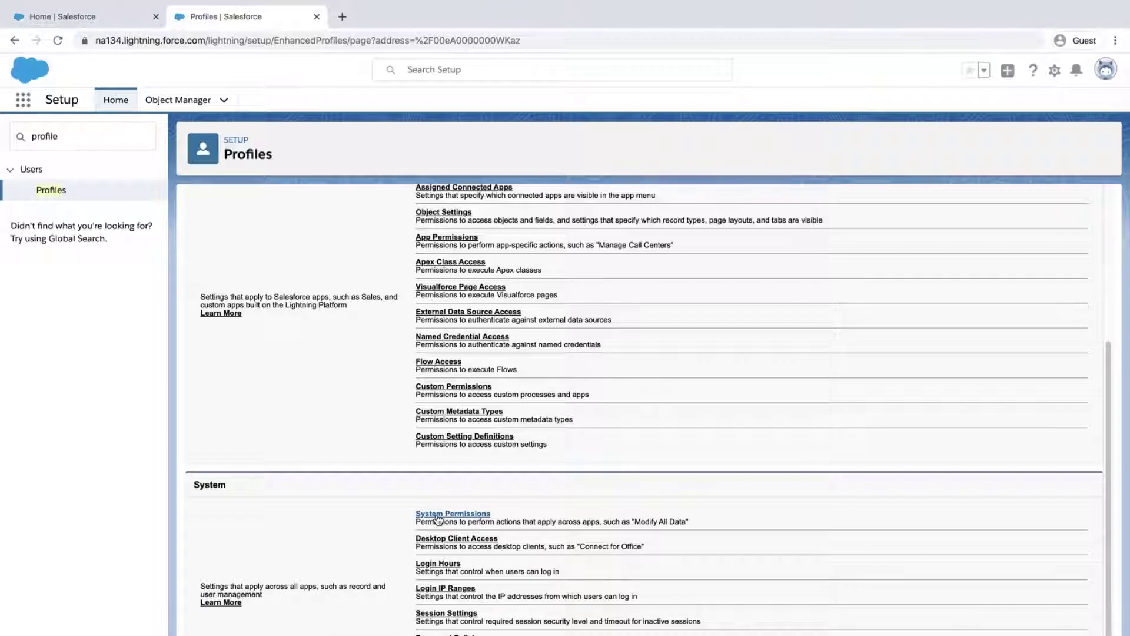
left_click(452, 514)
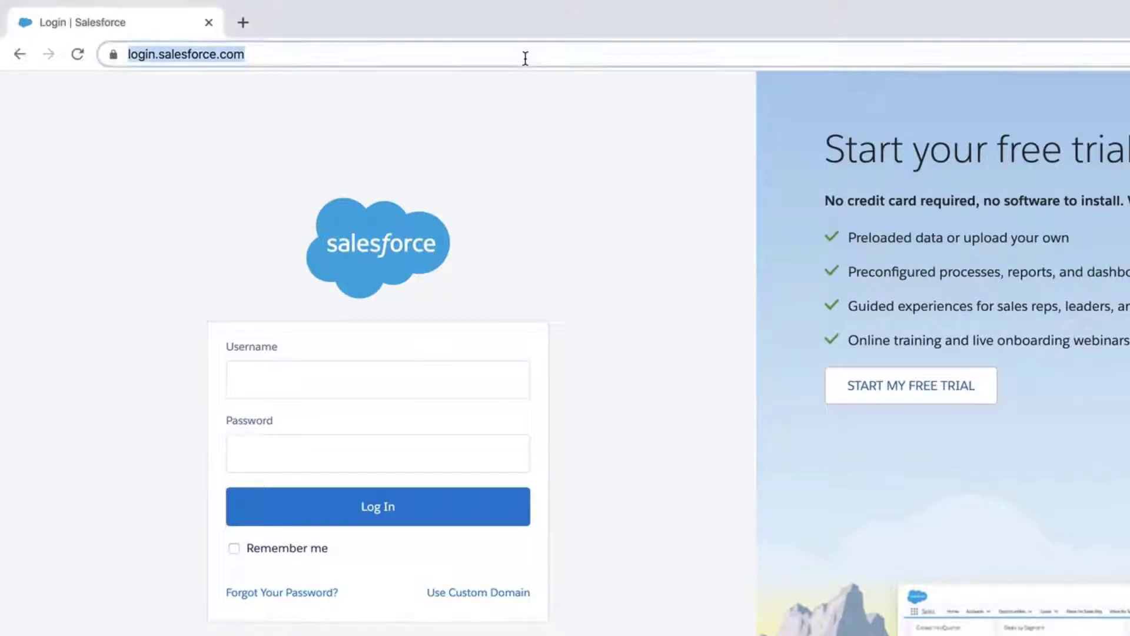
Load the installPackage.apexp URL (p0=04t6g000007VeHb) to show the Upgrade Usage Package page
type("https://login.salesforce.com/packaging/installPackage.apexp?p0=04t6g000007VeHb")
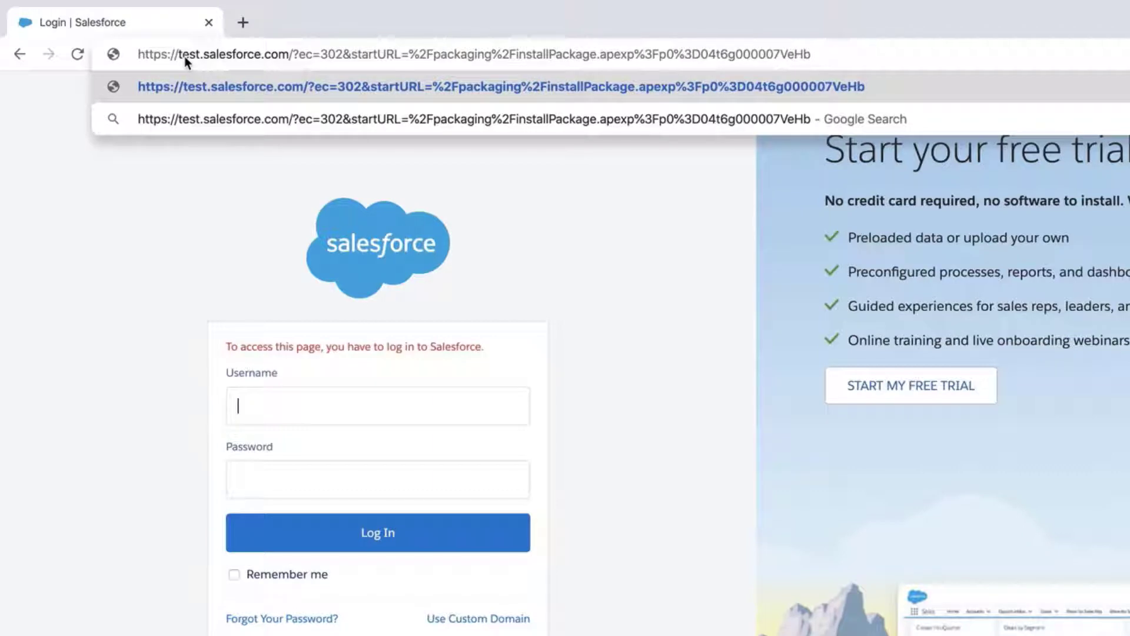
scroll("down", 3)
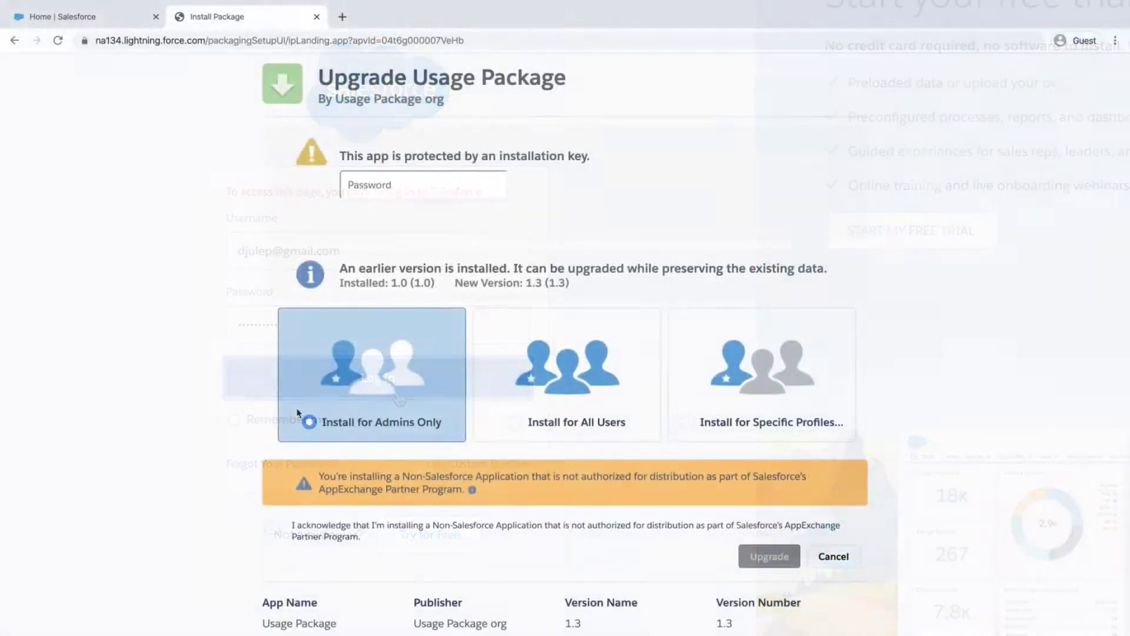
Enter the installation key and keep 'Install for Admins Only' selected
left_click(424, 185)
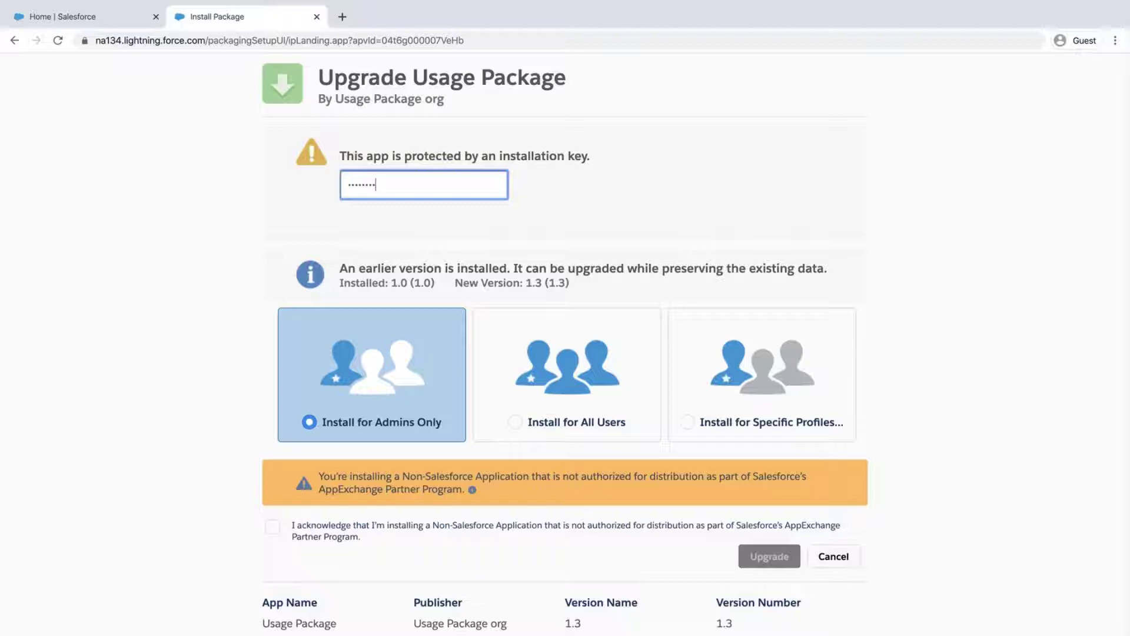
left_click(371, 374)
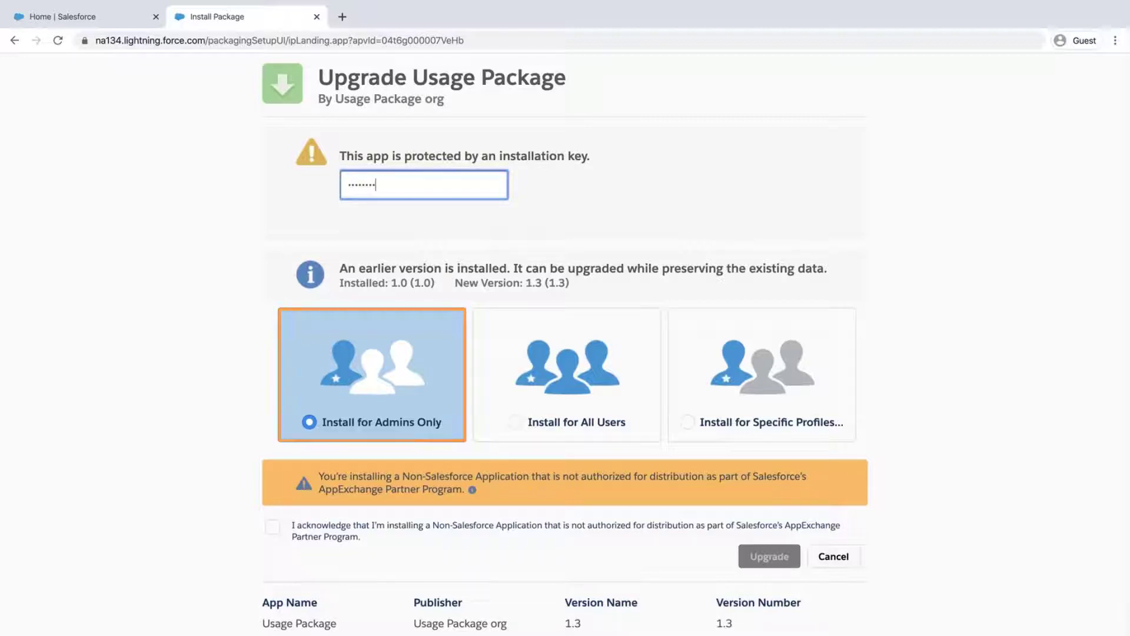
left_click(566, 374)
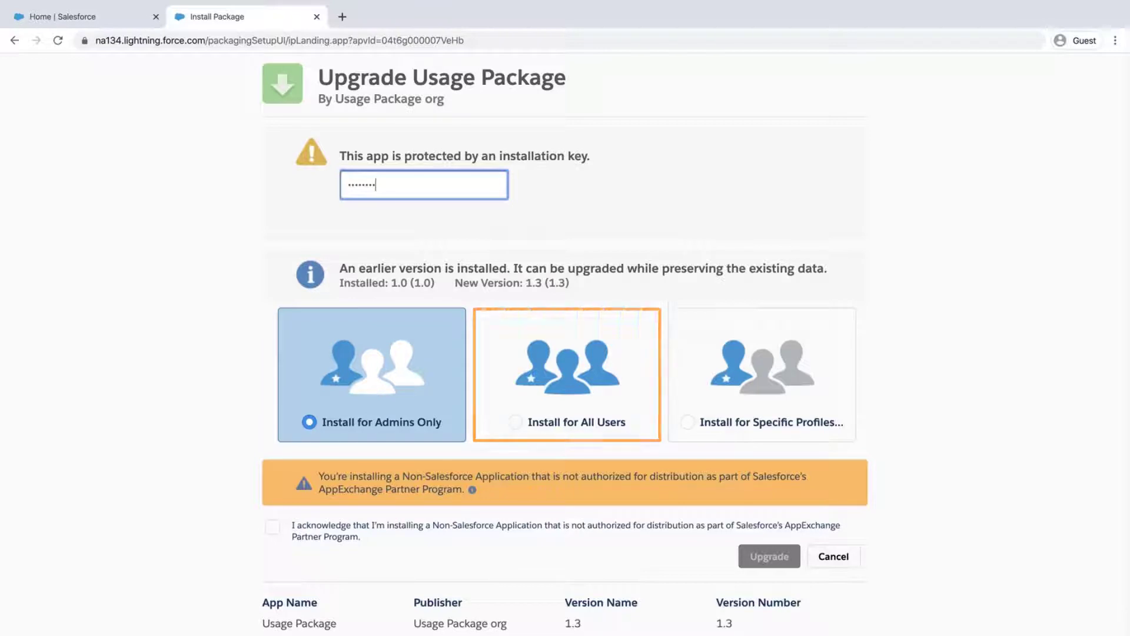
left_click(762, 375)
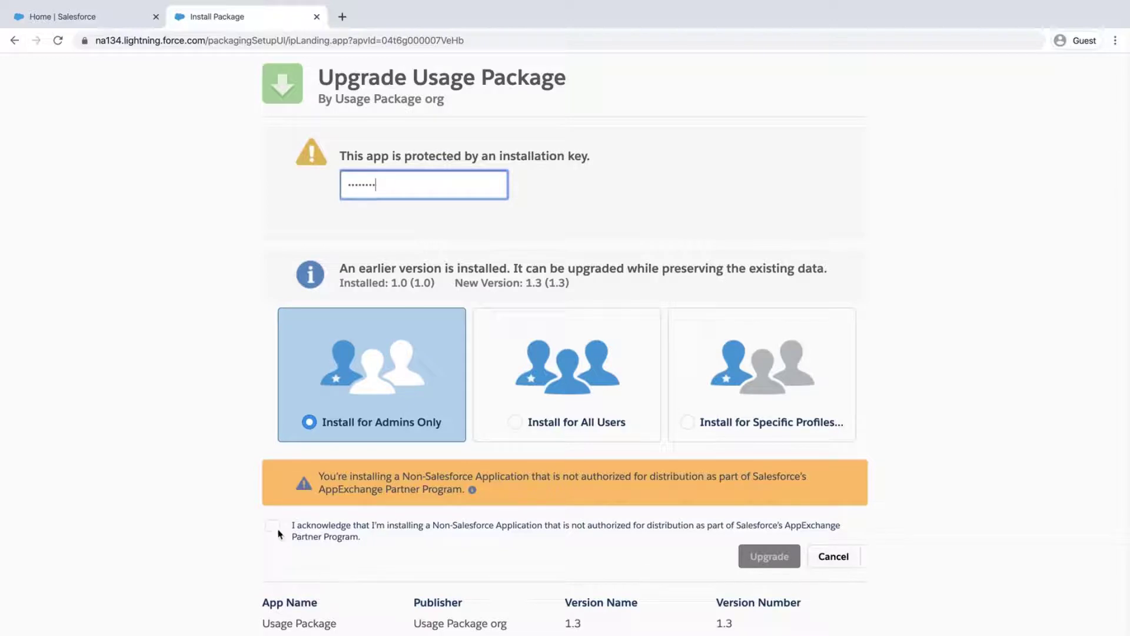
Acknowledge the non-authorized app and review the new Vendor components
left_click(272, 528)
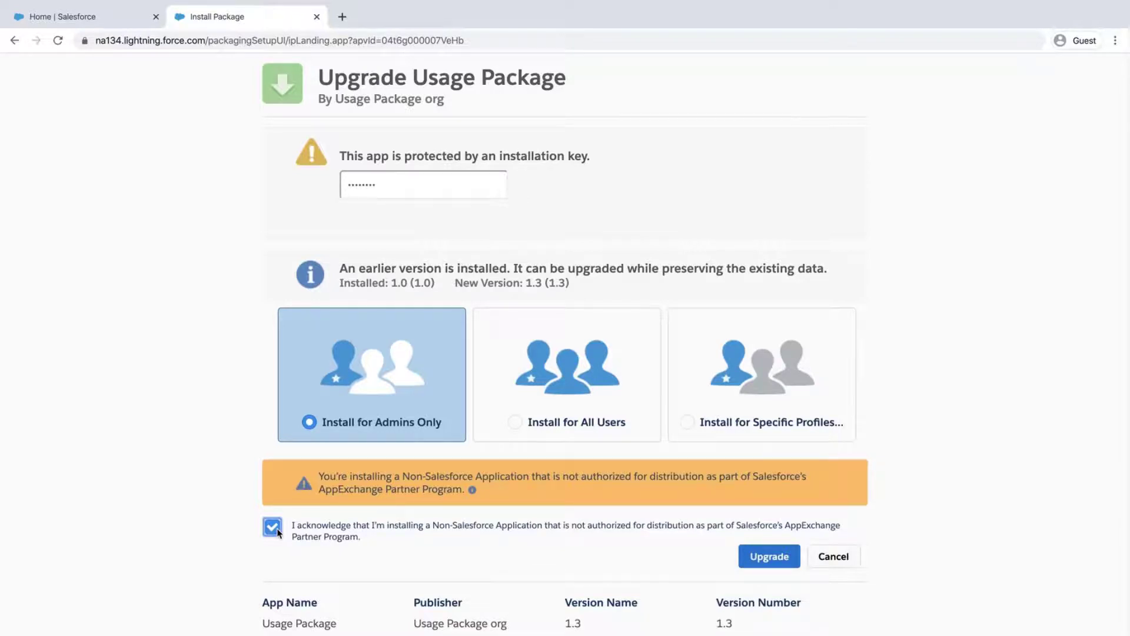
scroll("down", 3)
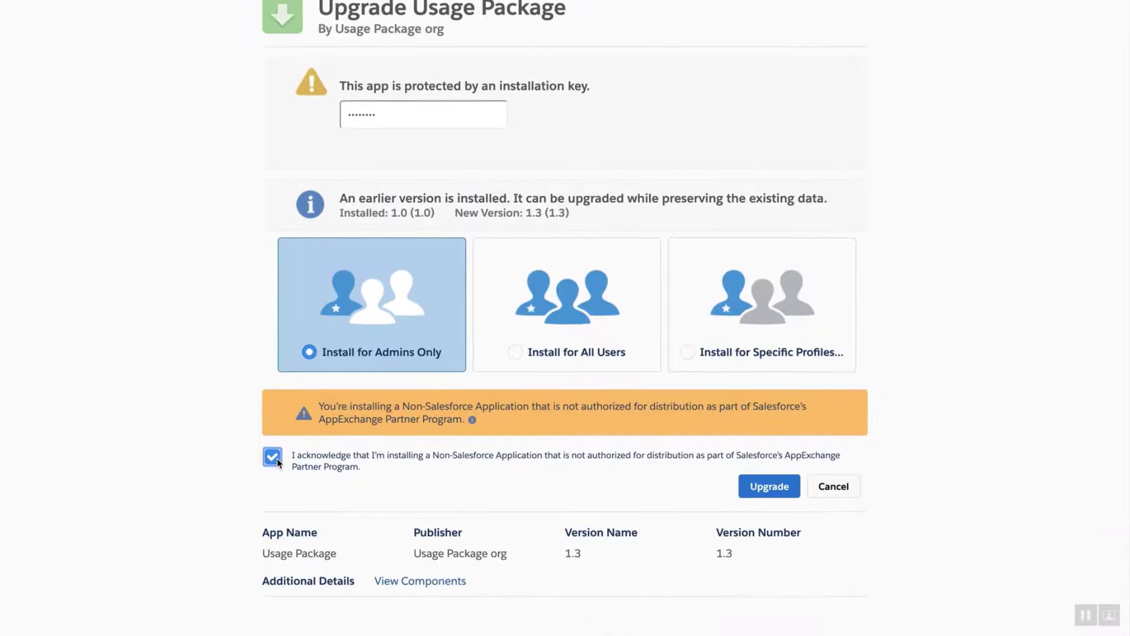
left_click(421, 580)
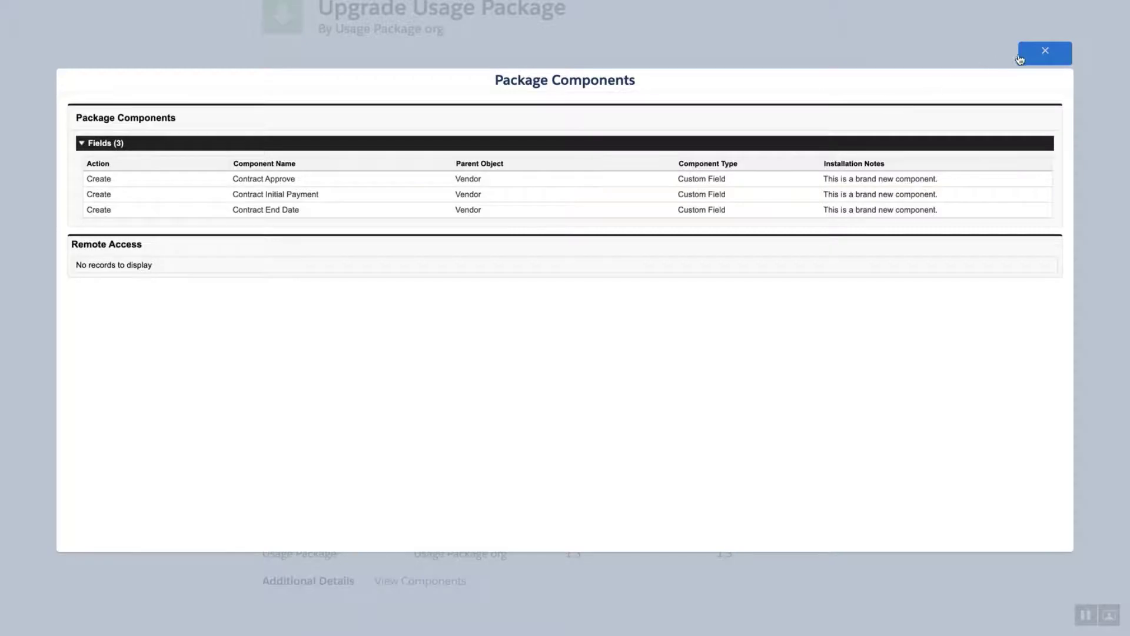
left_click(1045, 50)
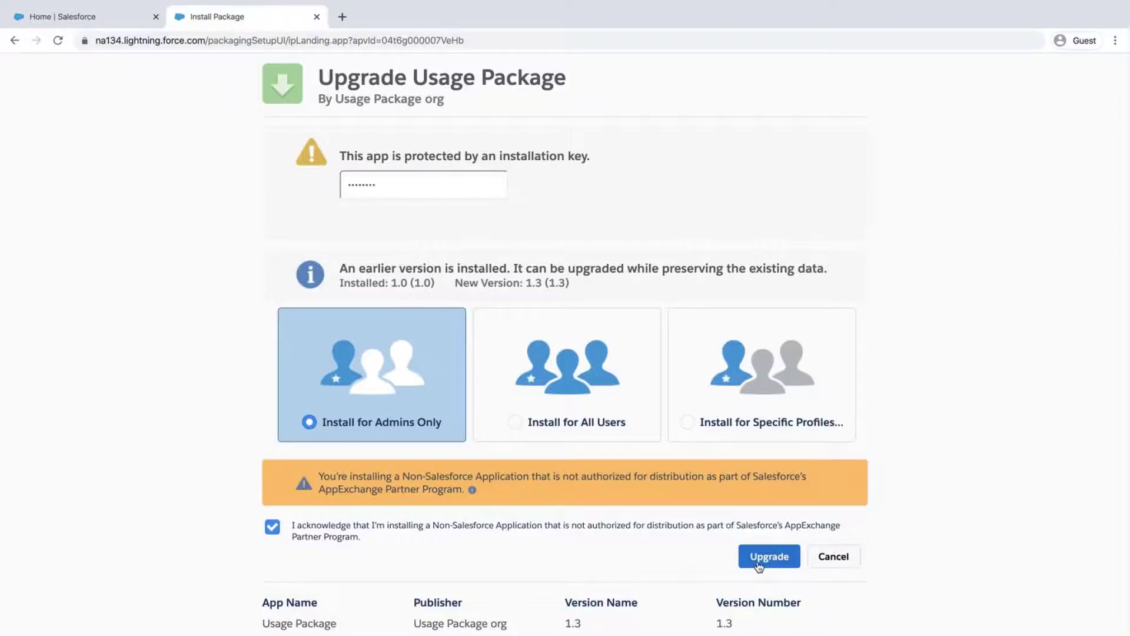
Start upgrading Usage Package to version 1.3
left_click(768, 556)
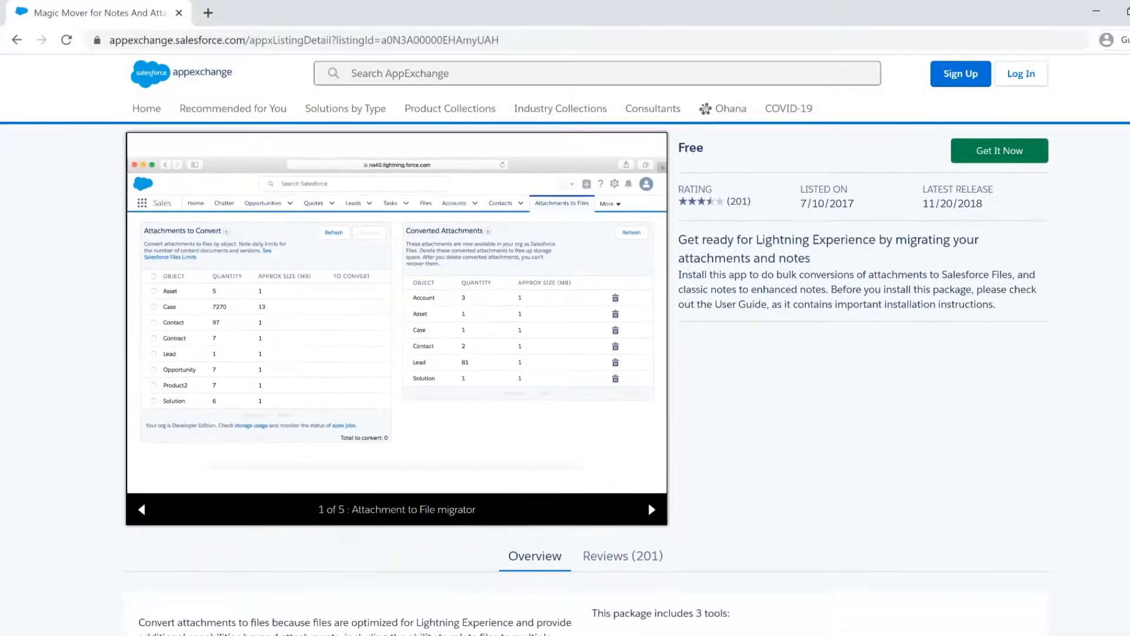
scroll("down", 3)
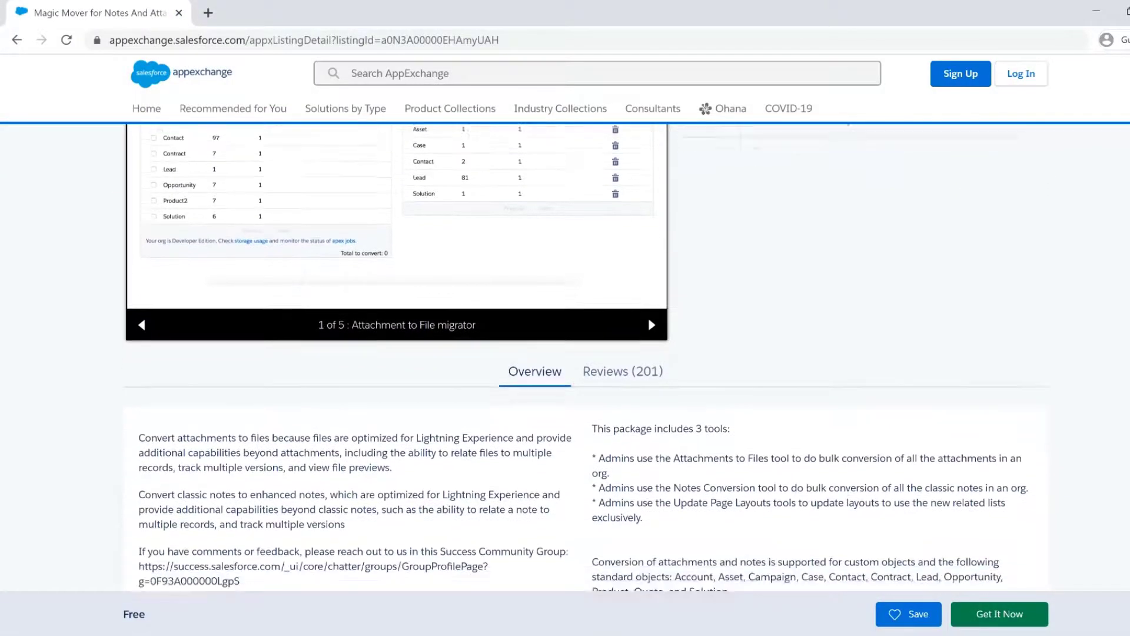
scroll("down", 3)
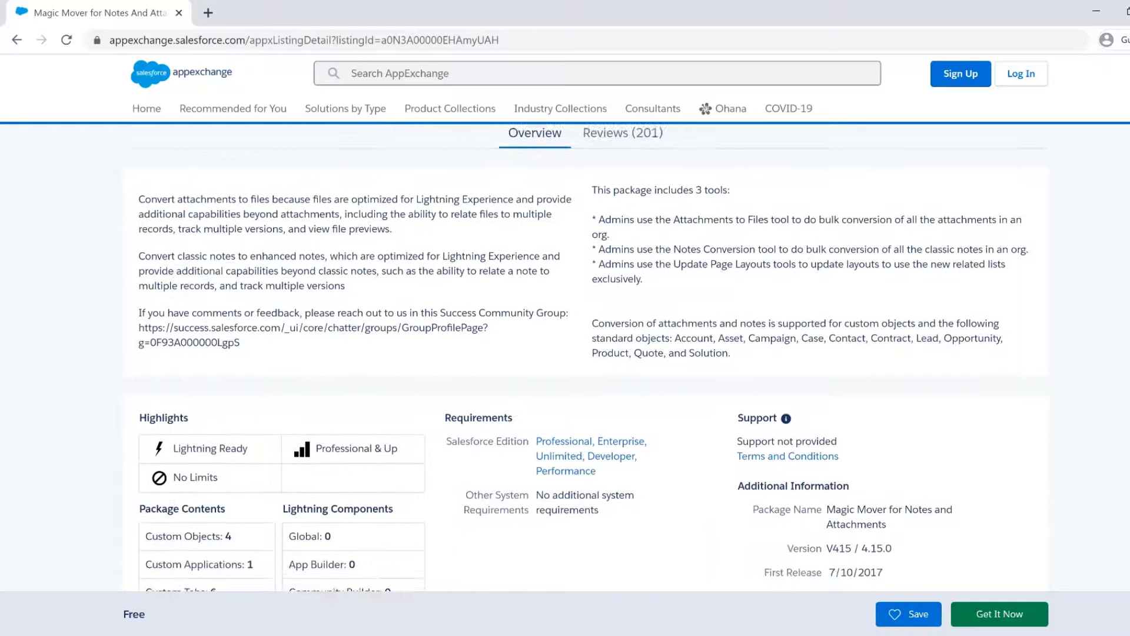
scroll("down", 3)
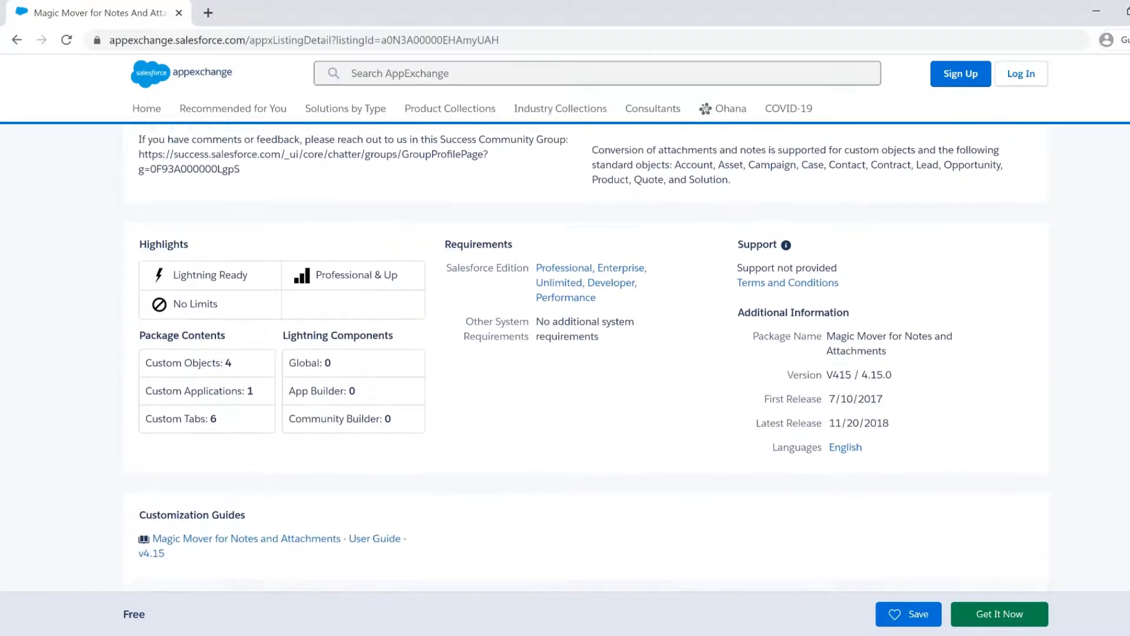
scroll("down", 3)
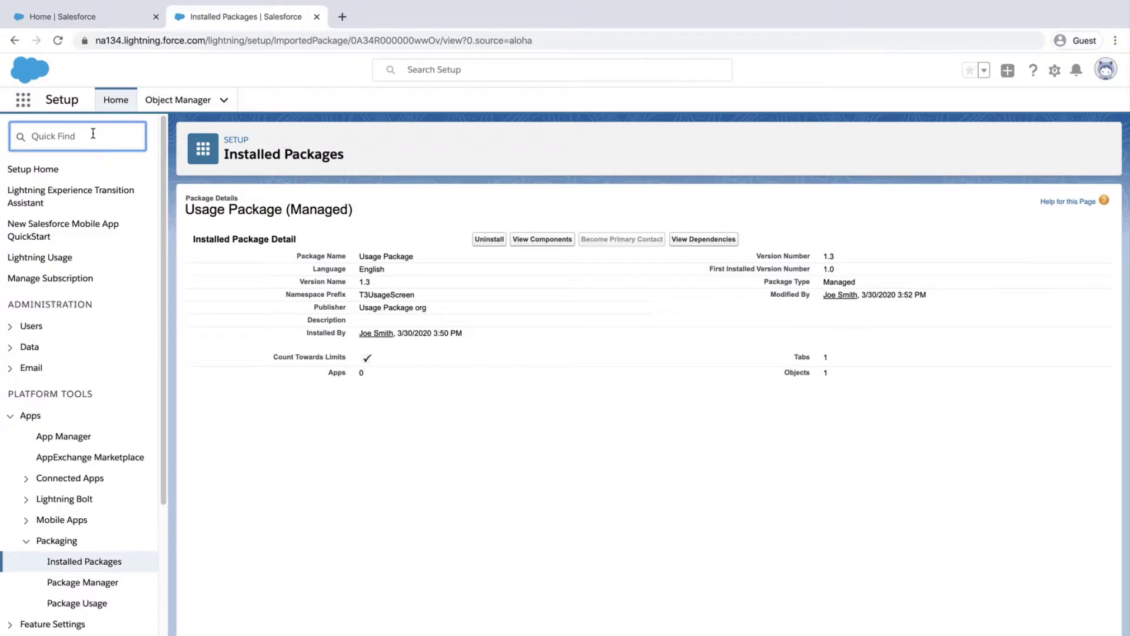
Search 'install' in Quick Find to surface Installed Packages with Usage Package at 1.3
type("install")
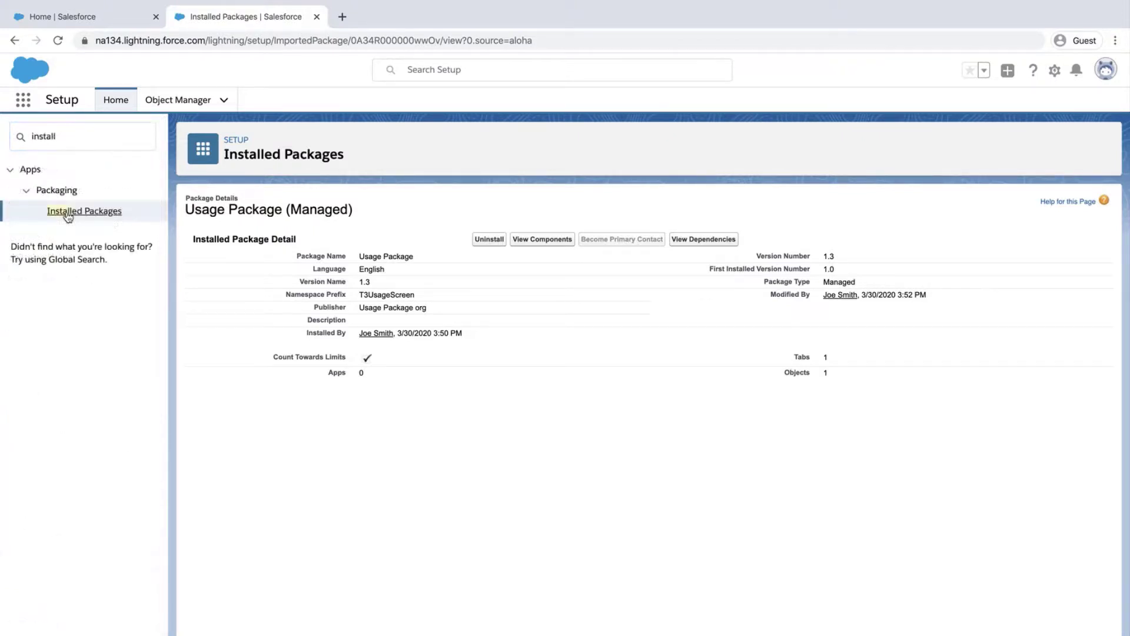